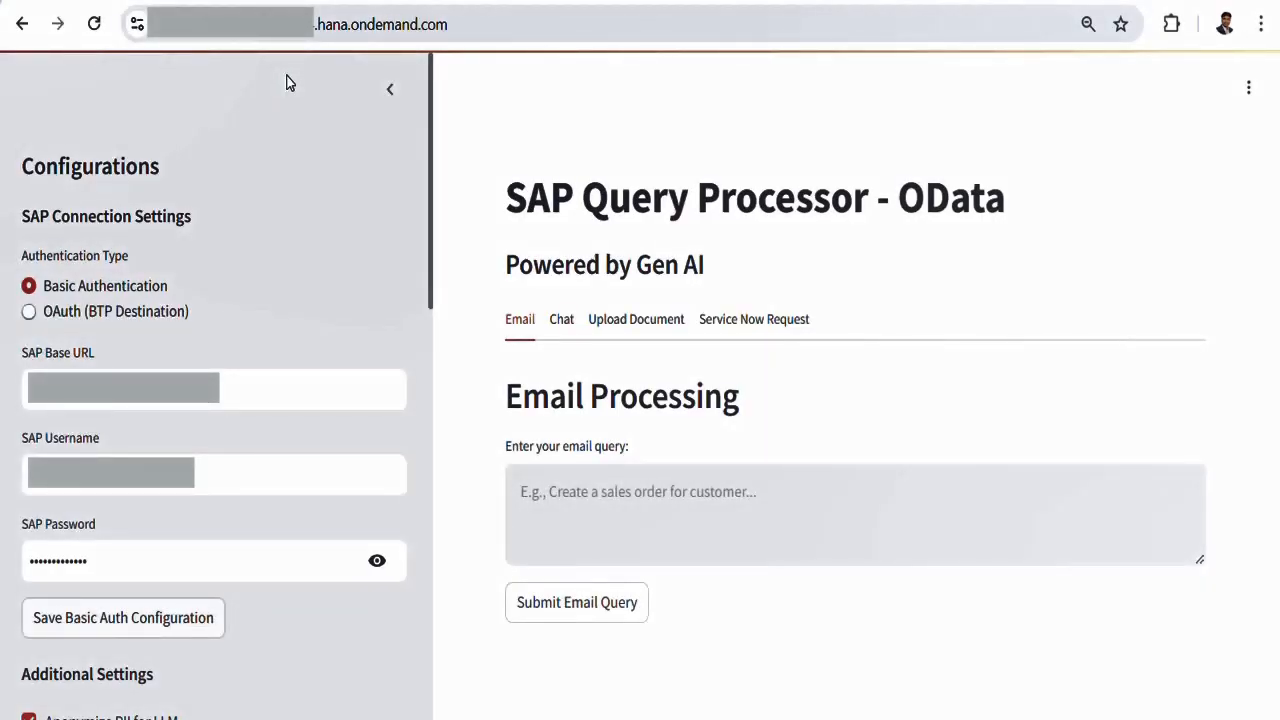
{"action": "mouse_move", "coordinate": [310, 194]}
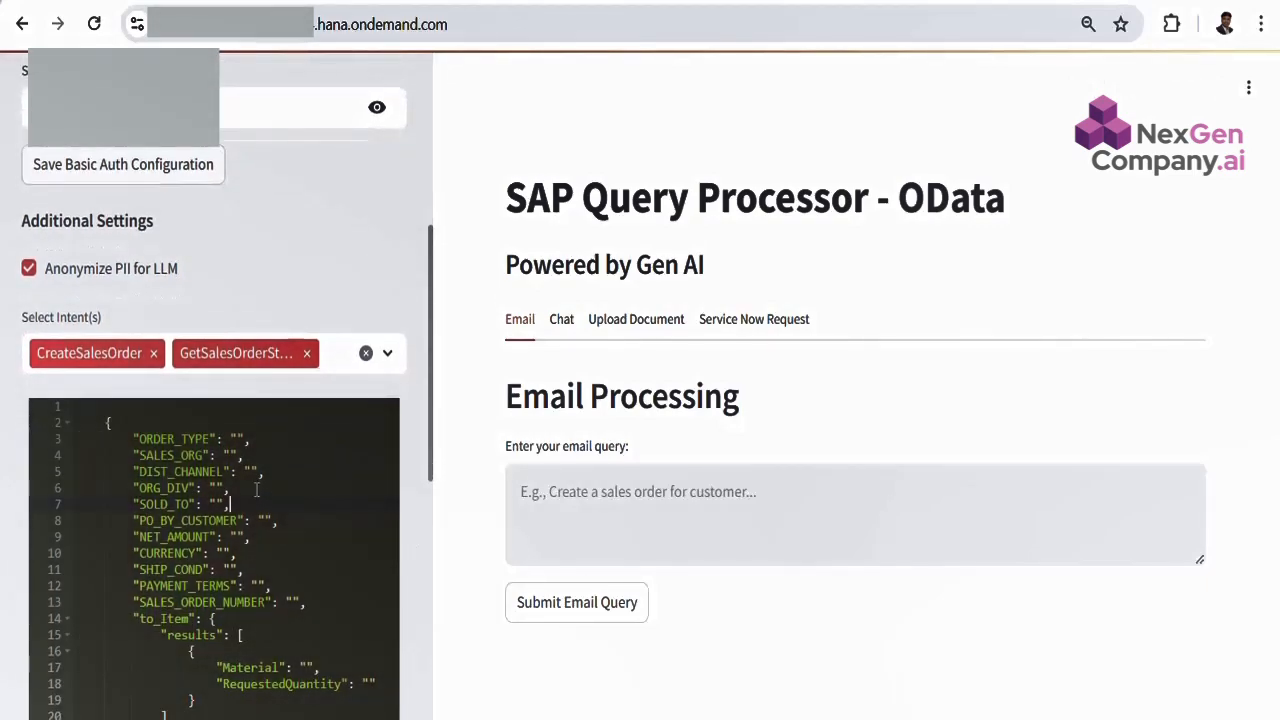
Browse the Email, Chat and Document Upload sections and return to Email processing.
{"action": "scroll", "scroll_direction": "down", "scroll_amount": 3}
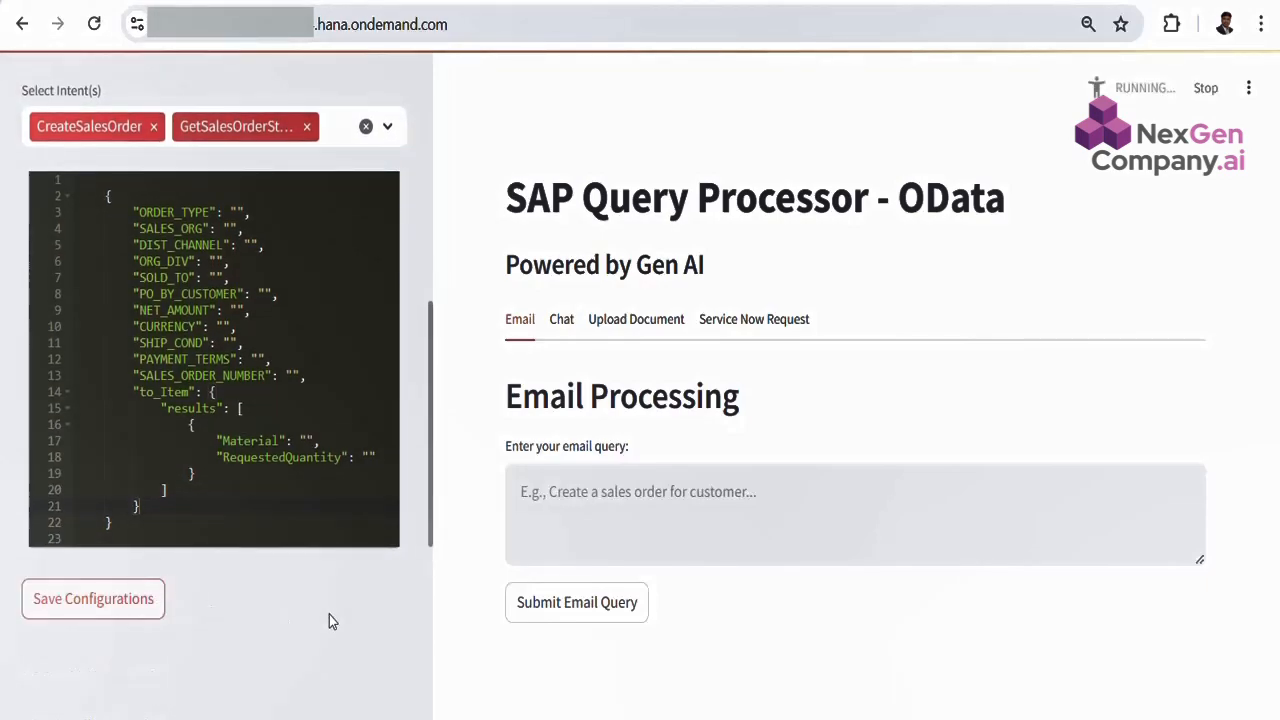
{"action": "left_click", "coordinate": [92, 598]}
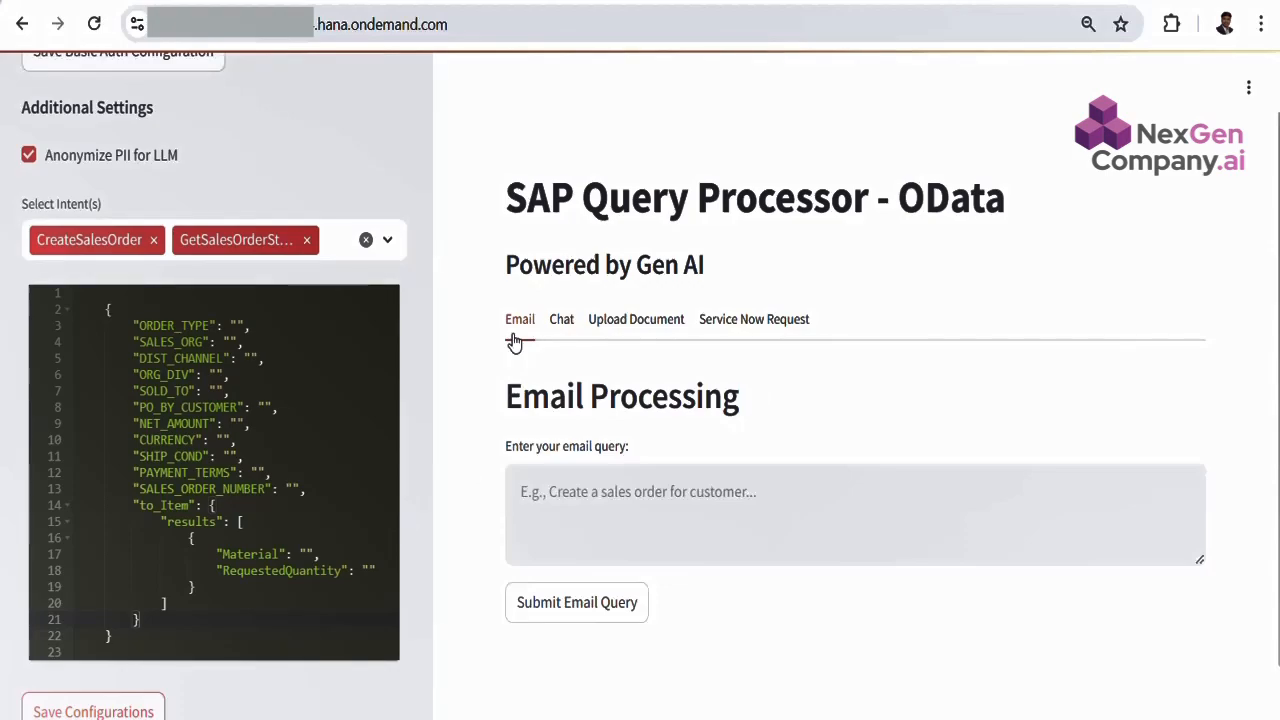
{"action": "left_click", "coordinate": [560, 320]}
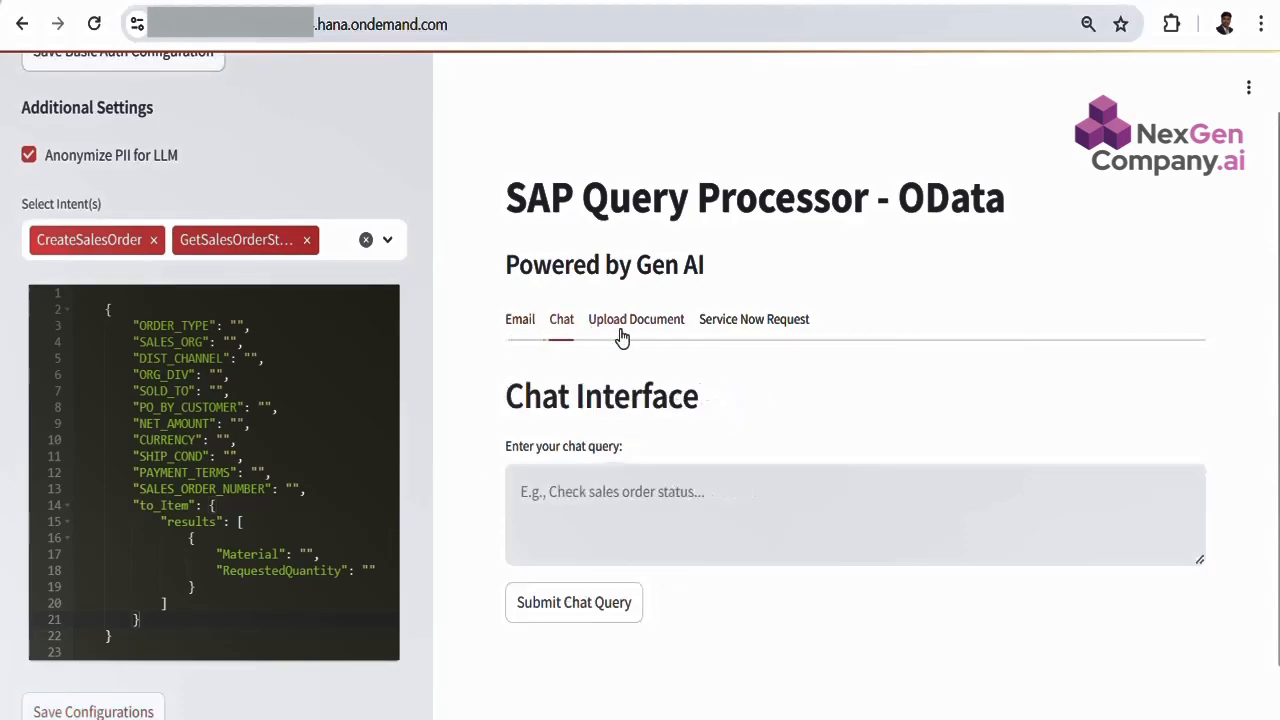
{"action": "left_click", "coordinate": [752, 320]}
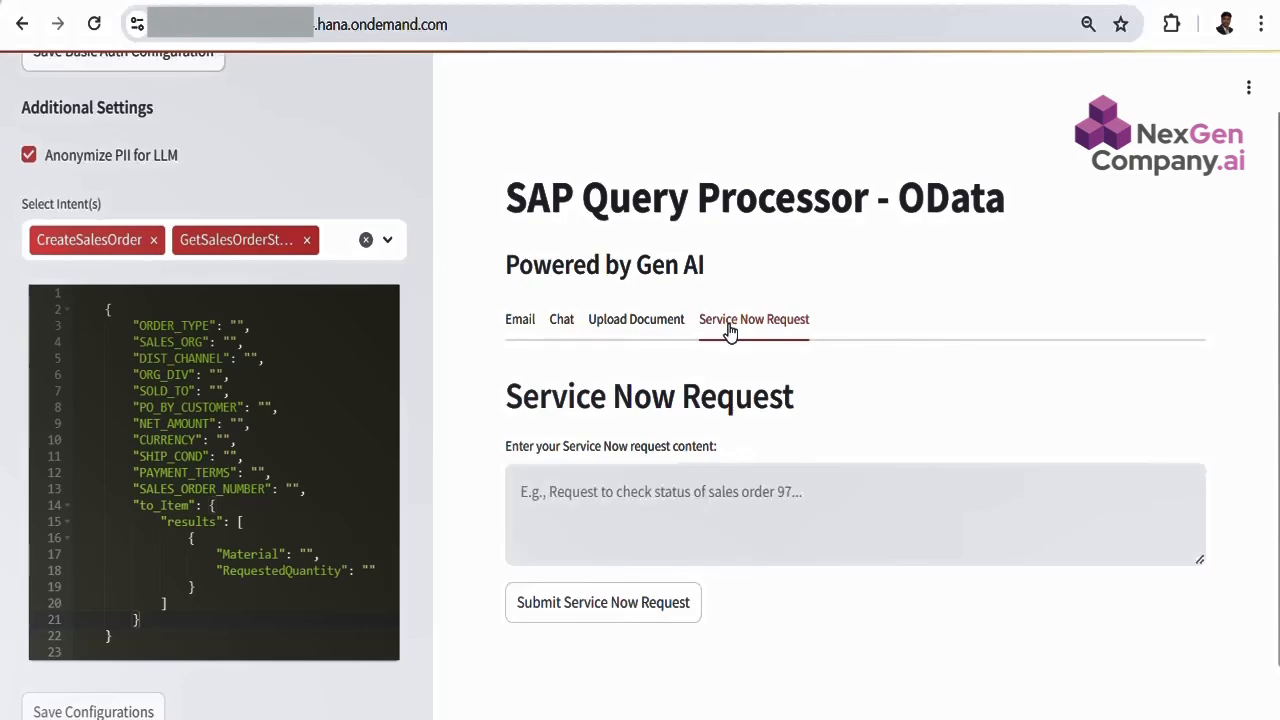
{"action": "mouse_move", "coordinate": [520, 320]}
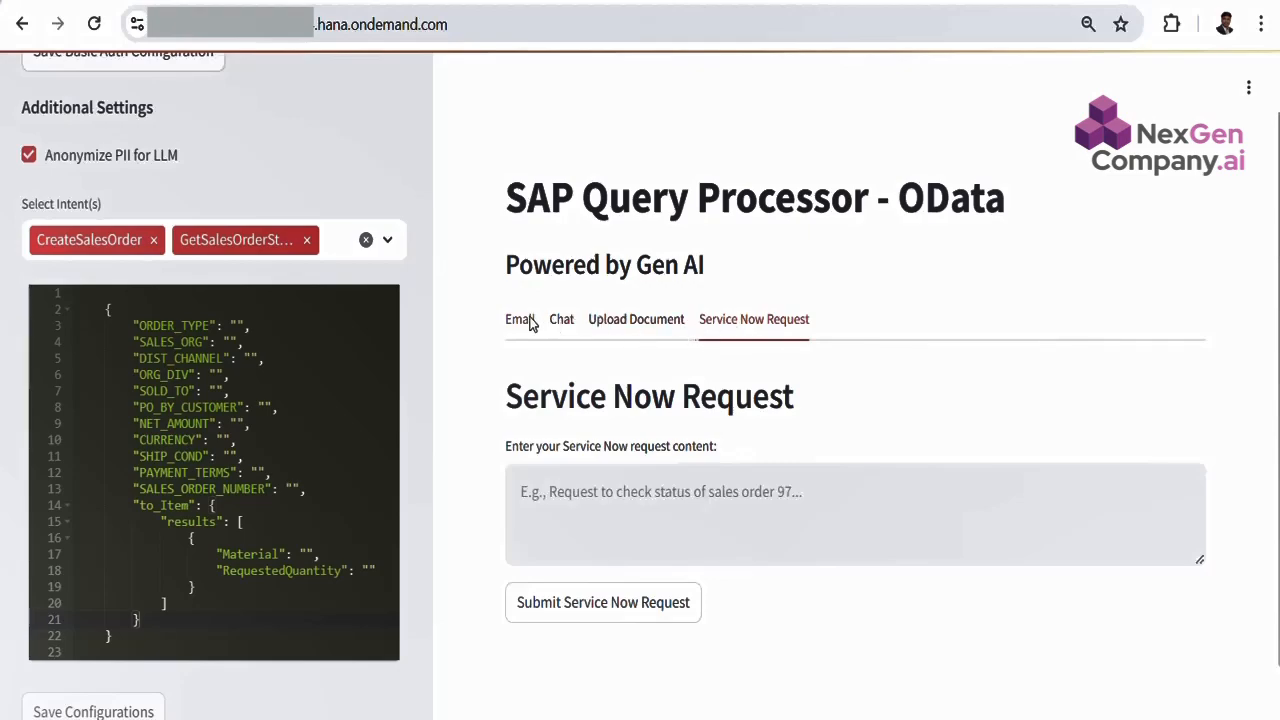
{"action": "left_click", "coordinate": [520, 320]}
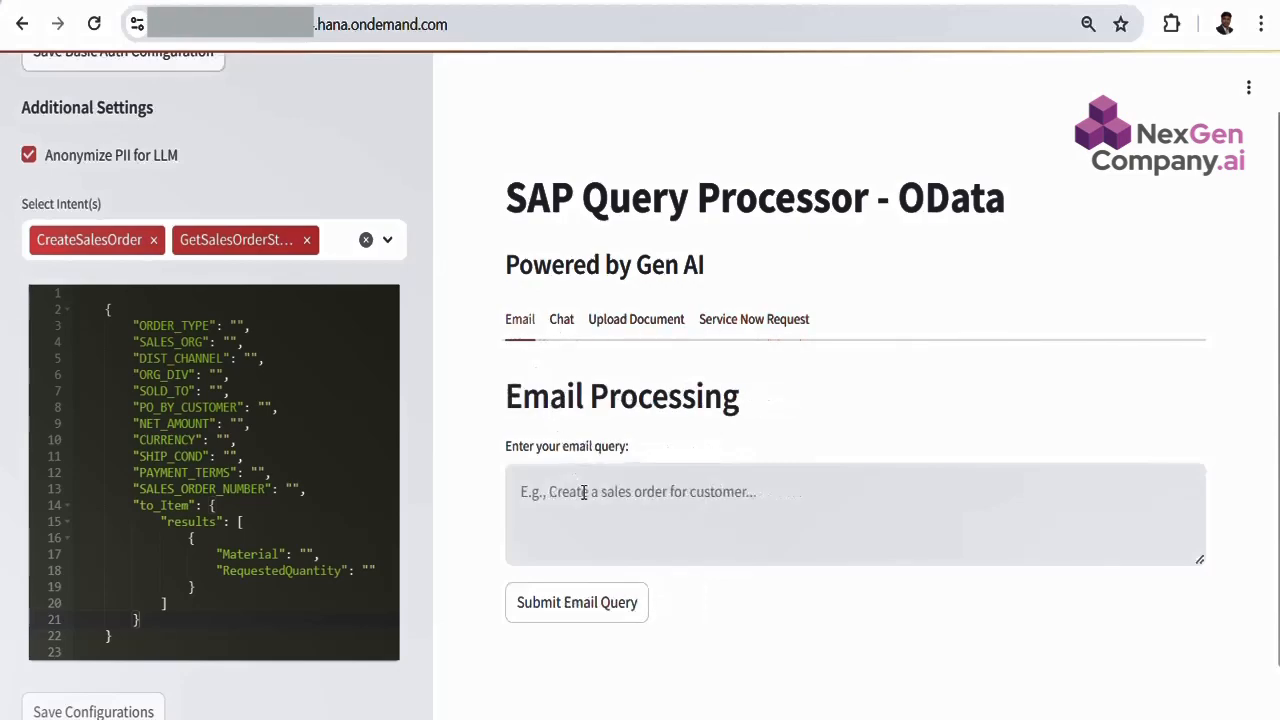
Paste the order email for customer 25100273 and highlight the 300 EUR total, sales org 2510 and materials.
{"action": "right_click", "coordinate": [640, 492]}
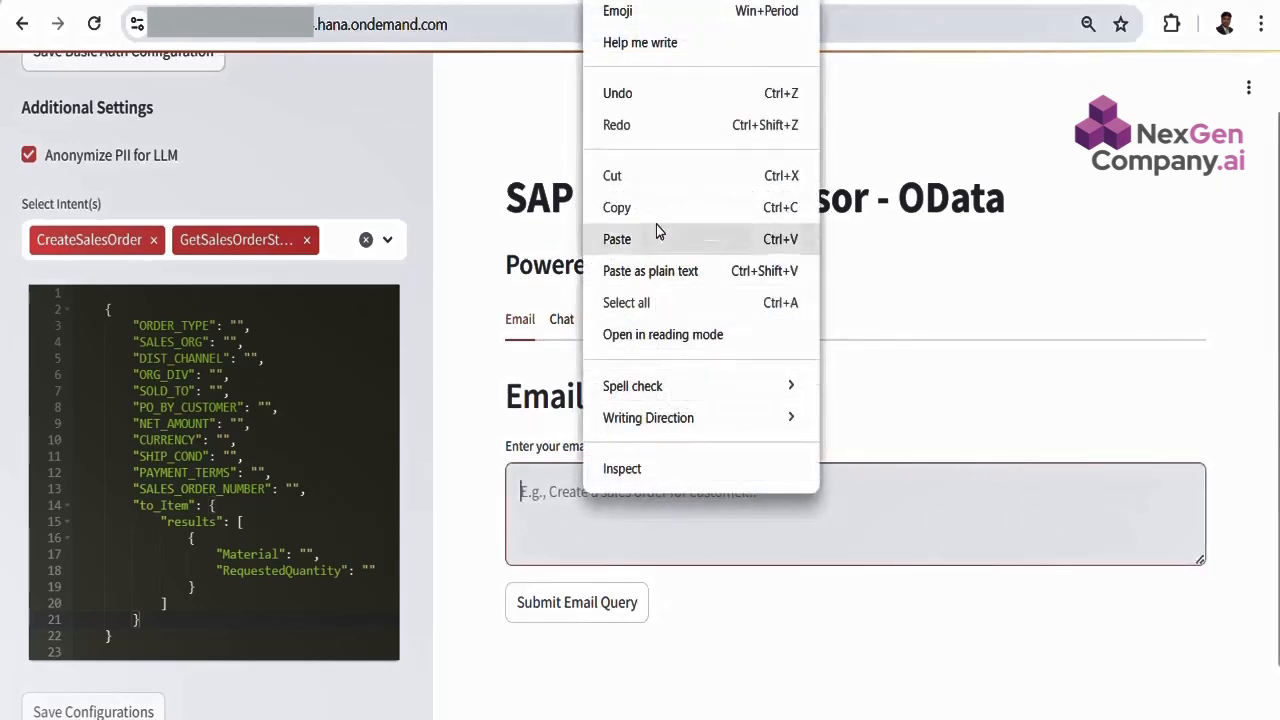
{"action": "left_click", "coordinate": [616, 240]}
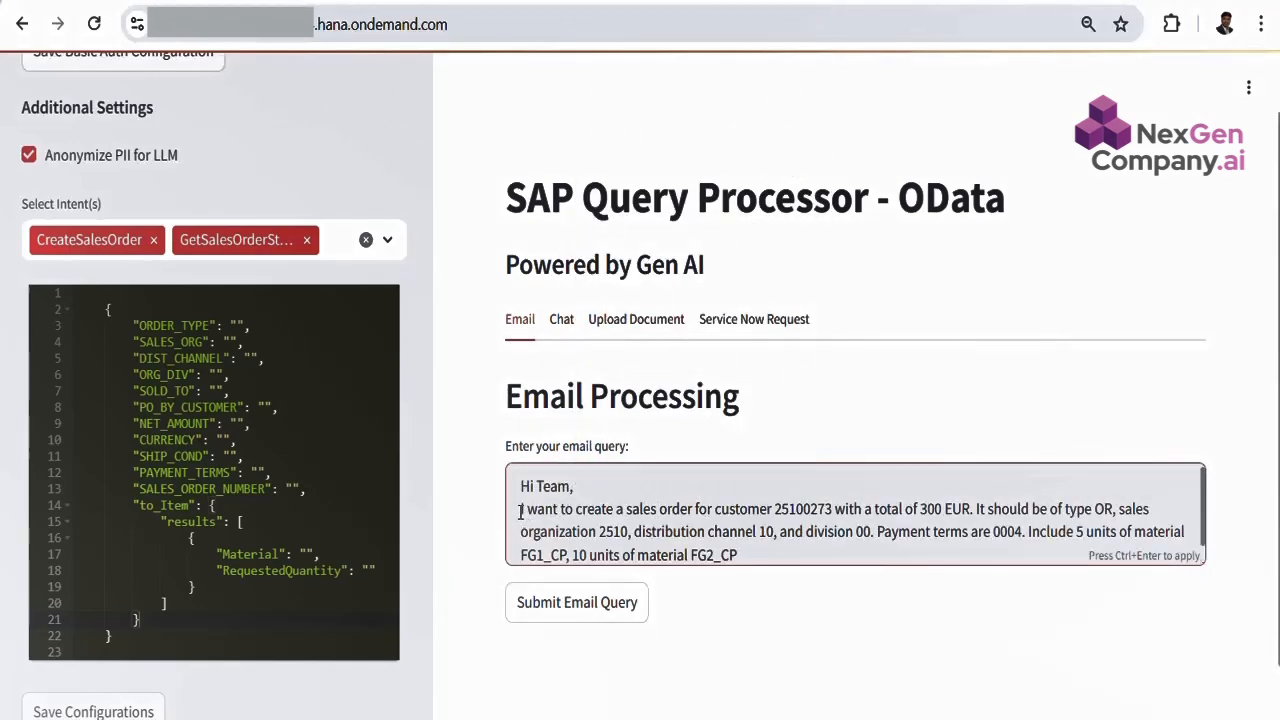
{"action": "left_click_drag", "start_coordinate": [520, 510], "coordinate": [784, 510]}
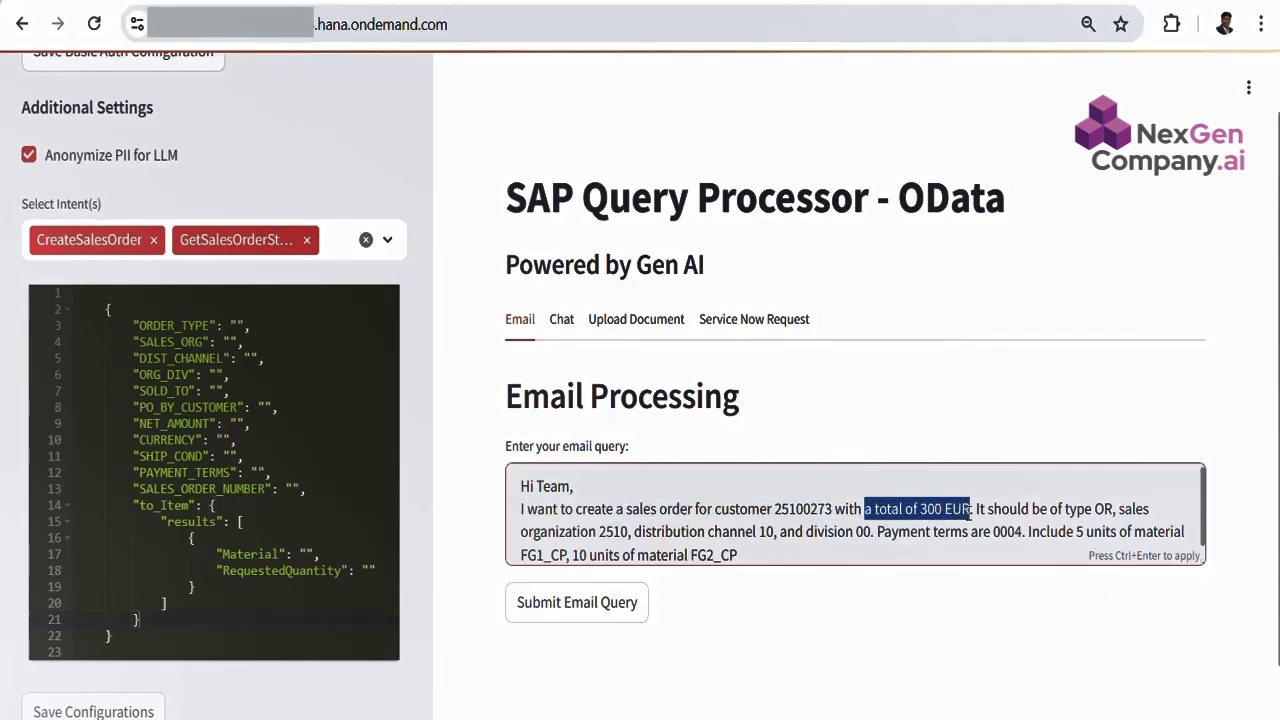
{"action": "left_click", "coordinate": [988, 510]}
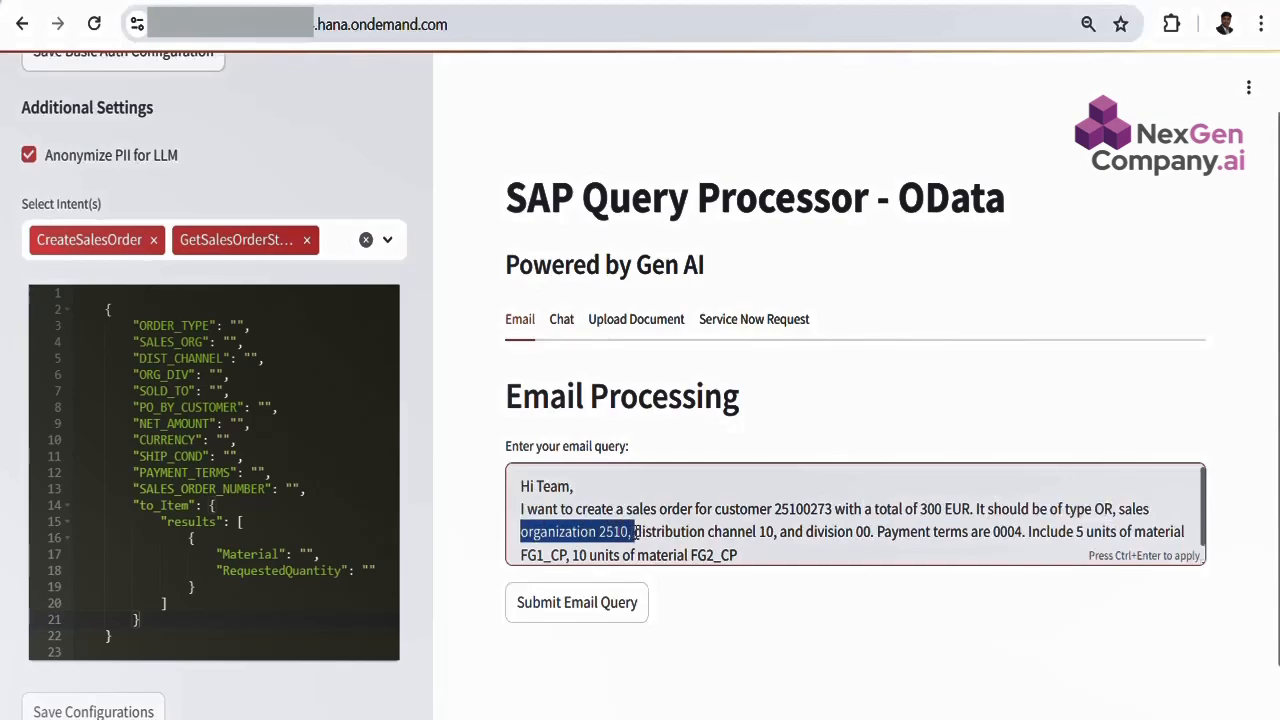
{"action": "double_click", "coordinate": [732, 532]}
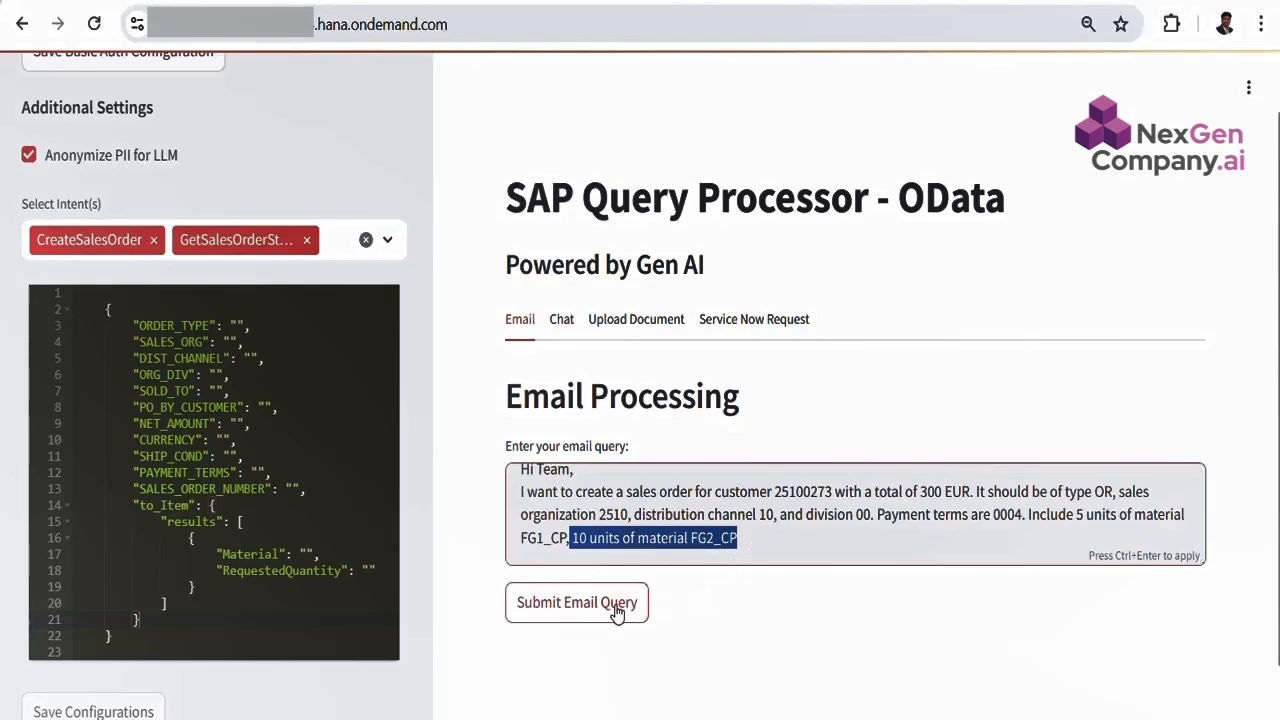
Submit the email query and highlight the created SalesOrder 71 in the JSON response.
{"action": "left_click", "coordinate": [576, 602]}
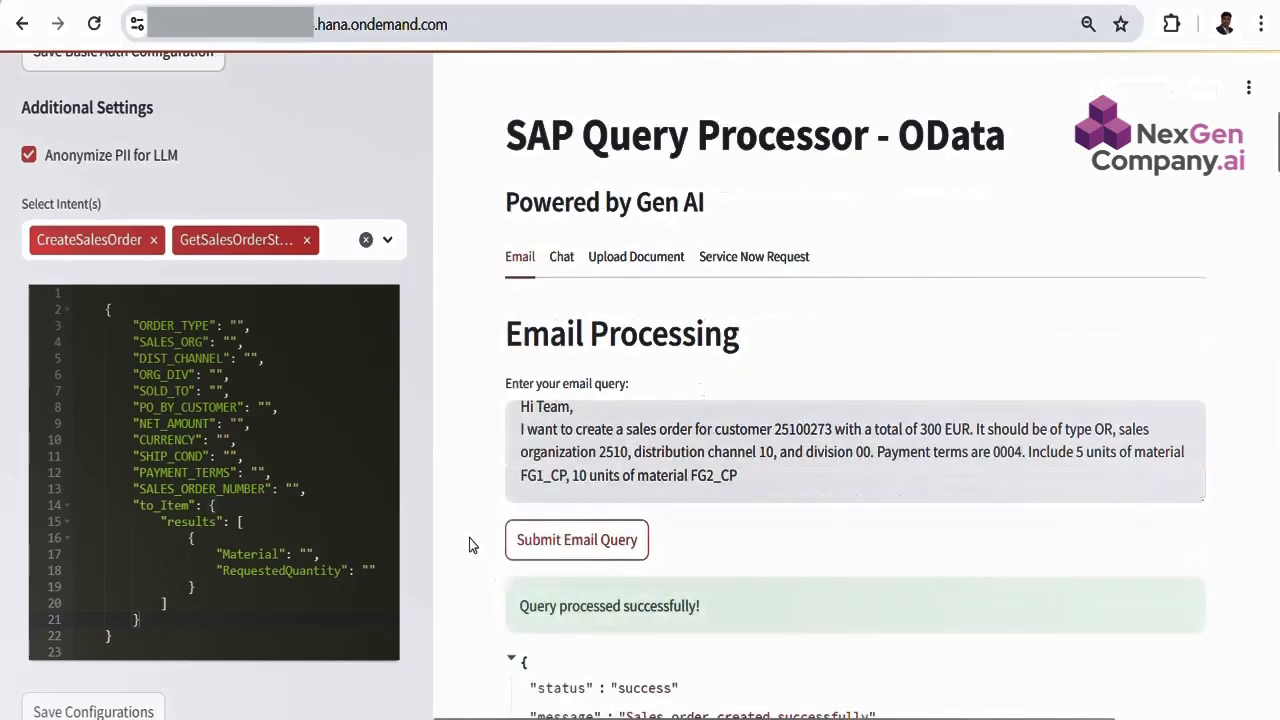
{"action": "scroll", "scroll_direction": "down", "scroll_amount": 3}
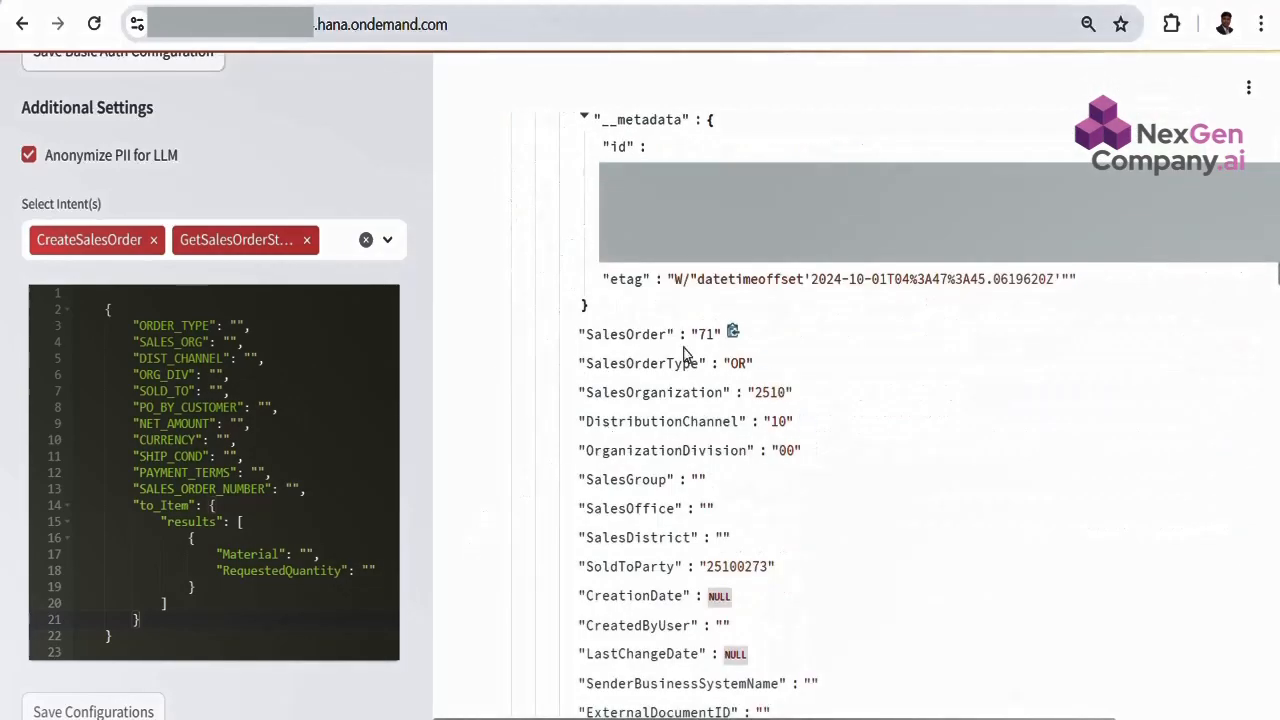
{"action": "double_click", "coordinate": [704, 334]}
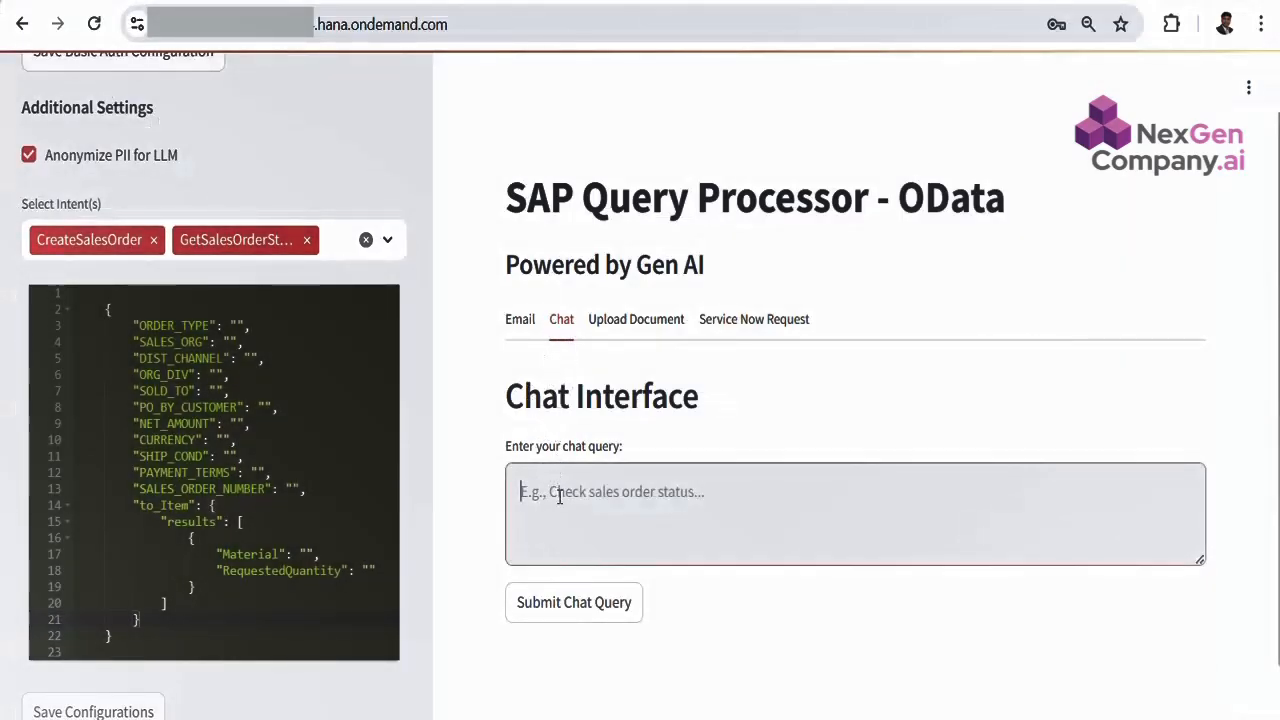
Ask 'What is the status for sales order 71' via chat and view the returned statuses.
{"action": "type", "text": "What is the status for sales order 71"}
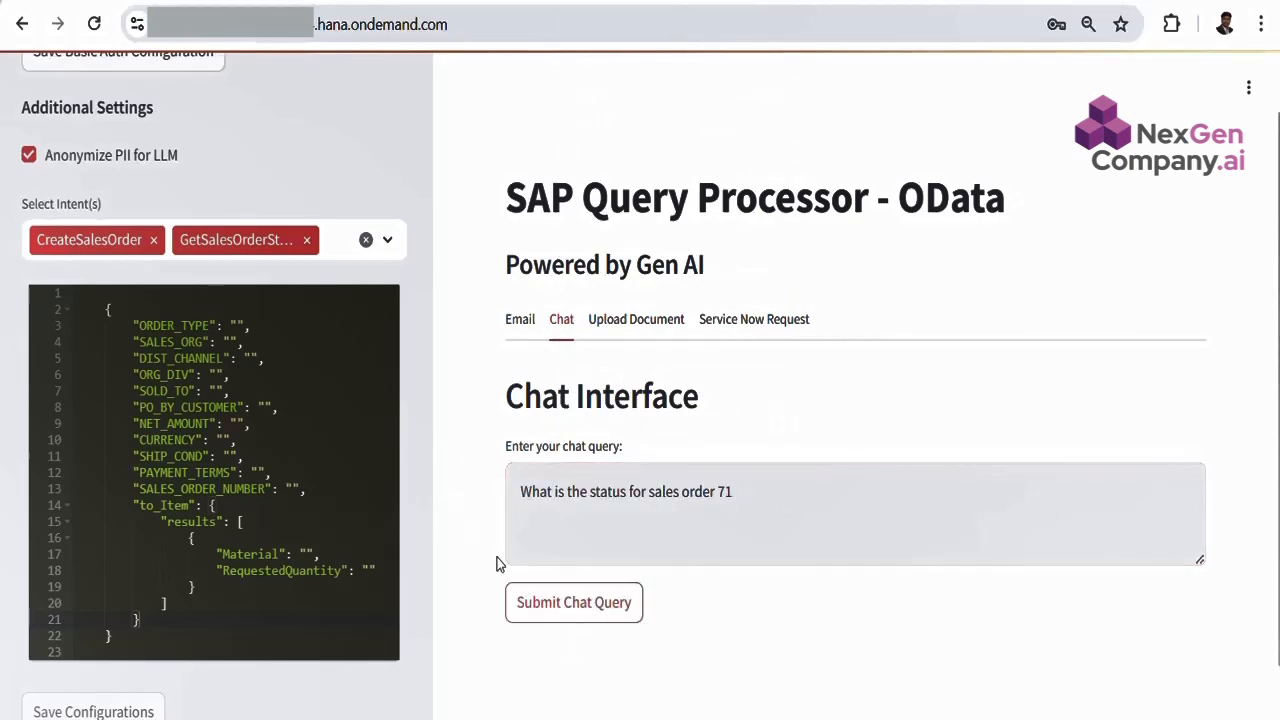
{"action": "left_click", "coordinate": [572, 602]}
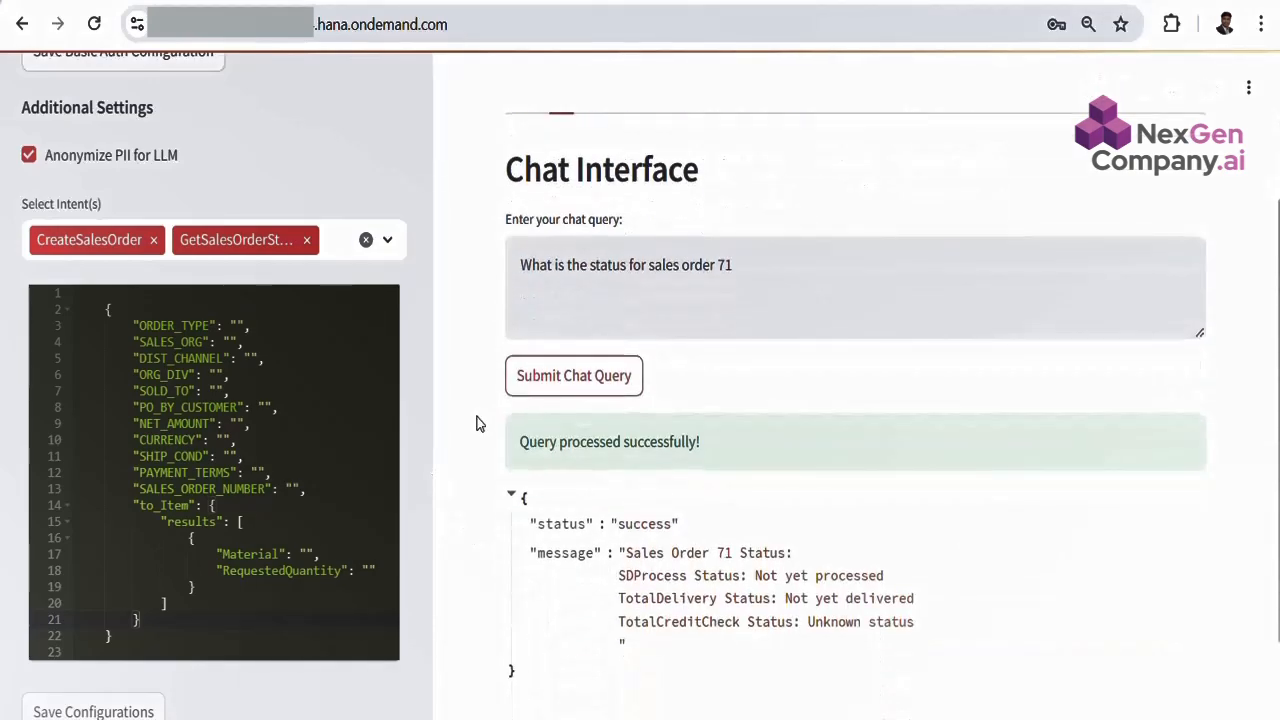
{"action": "scroll", "scroll_direction": "down", "scroll_amount": 3}
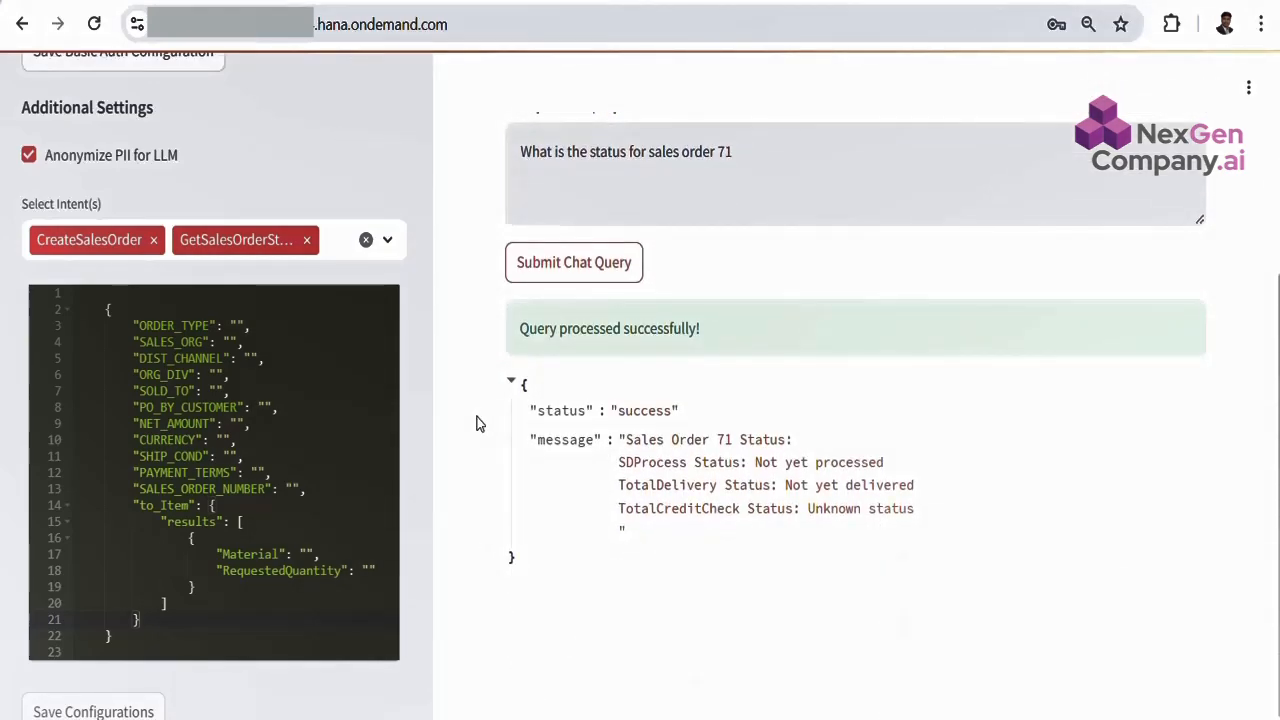